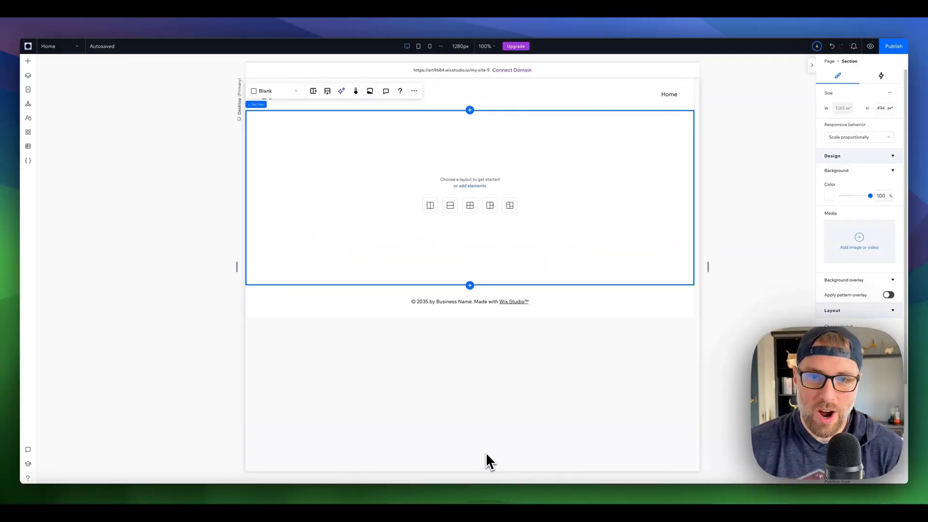
pyautogui.moveTo(419, 390)
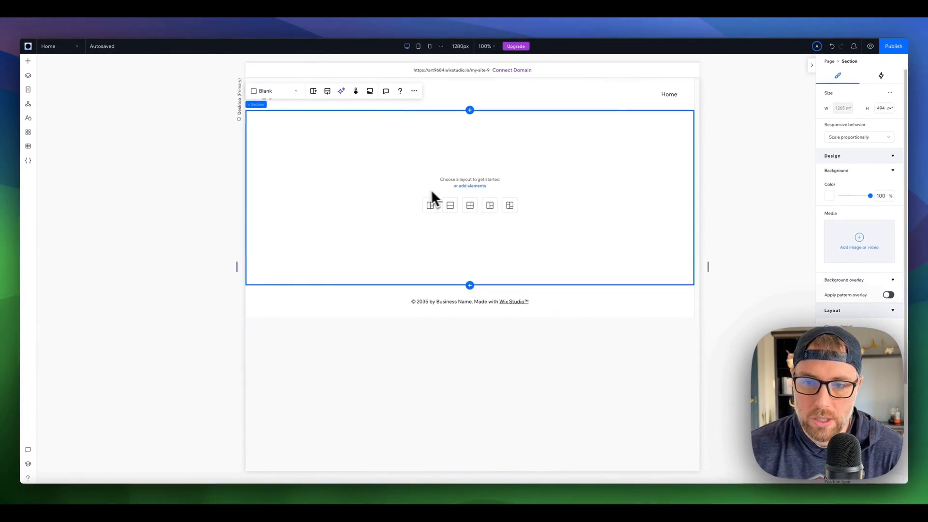
# Open Wix's stock media library, filter to videos and search for 'tunnell'.
pyautogui.click(28, 61)
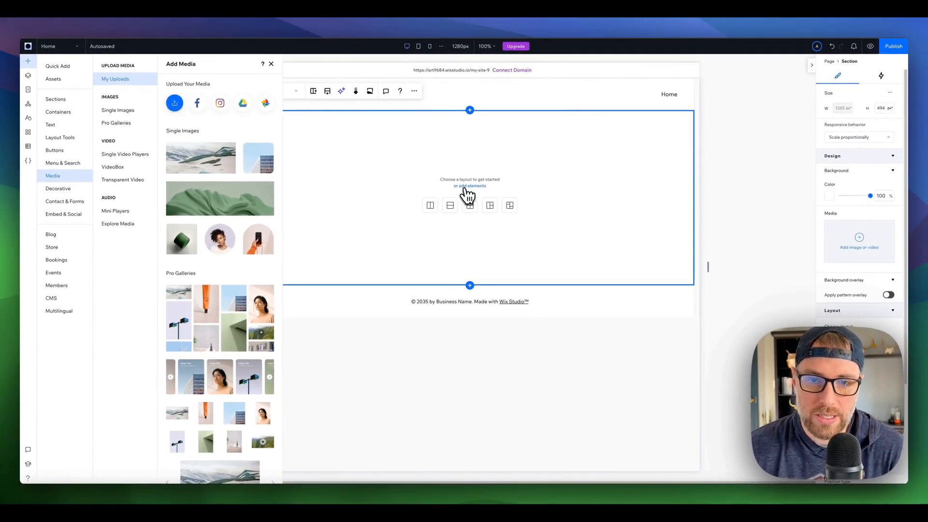
pyautogui.click(174, 103)
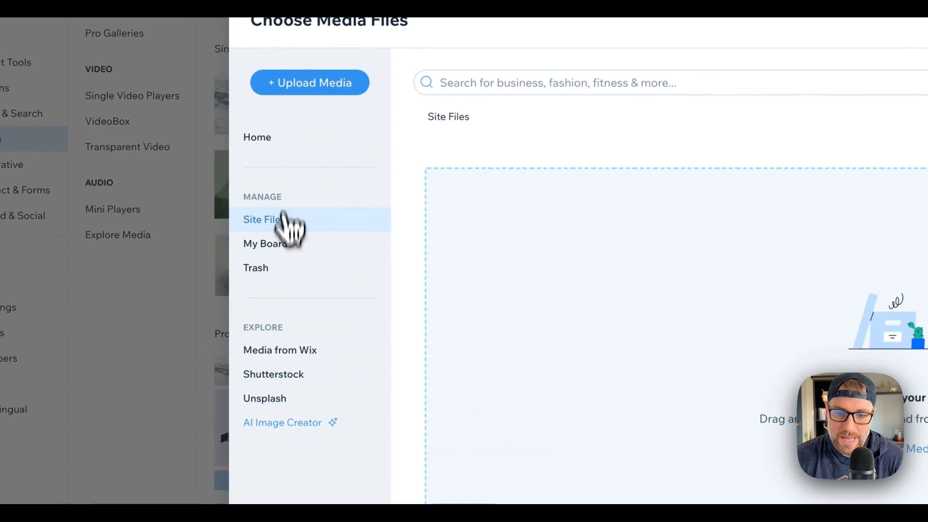
pyautogui.click(281, 349)
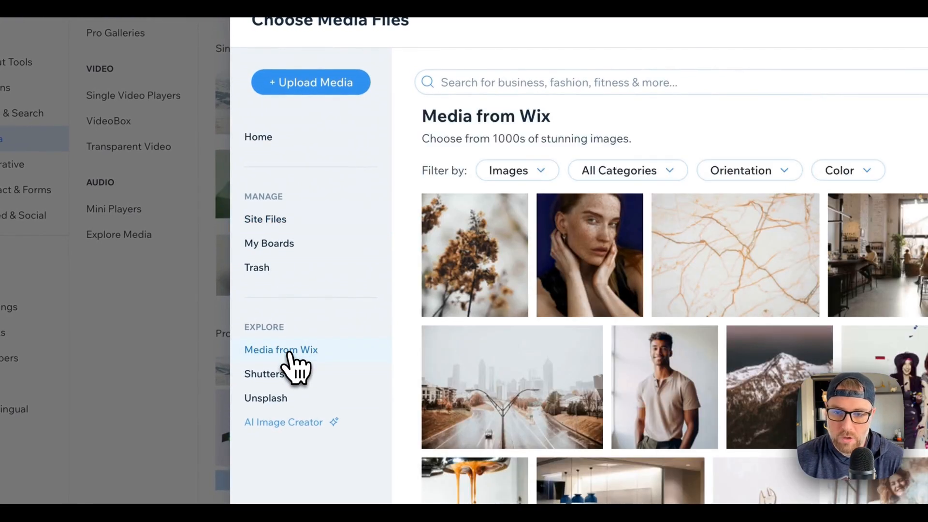
pyautogui.moveTo(565, 195)
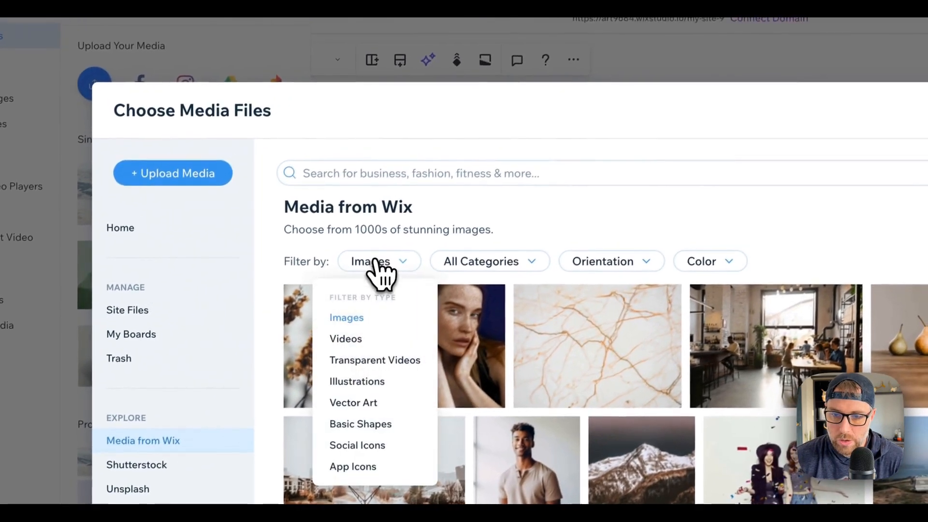
pyautogui.click(345, 338)
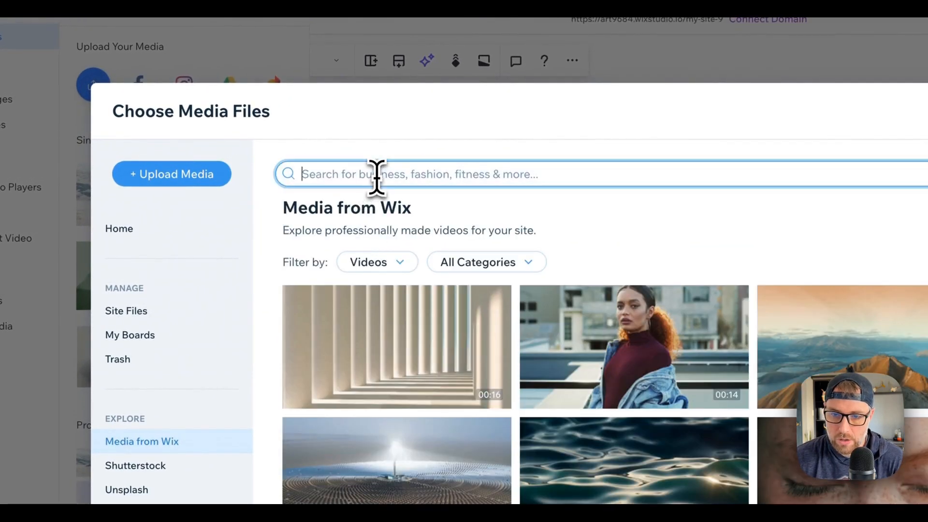
pyautogui.write('tunnell')
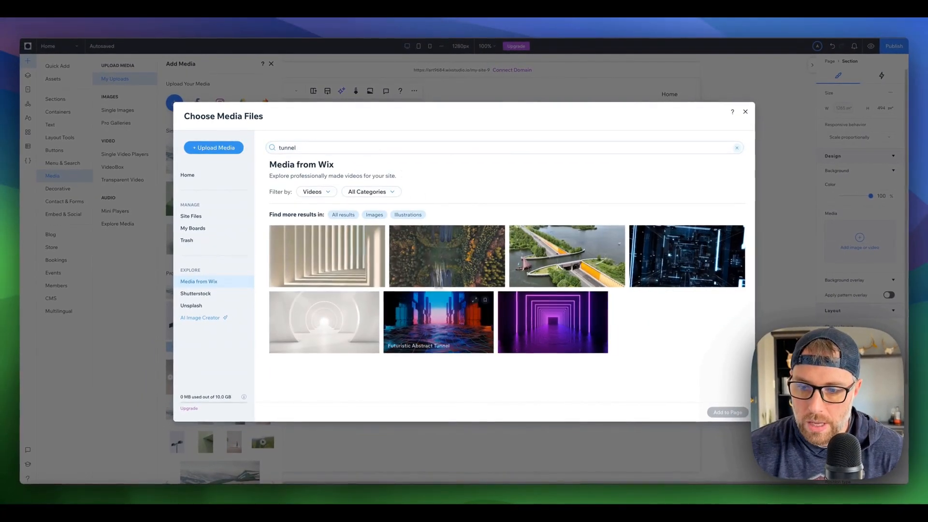
pyautogui.moveTo(422, 353)
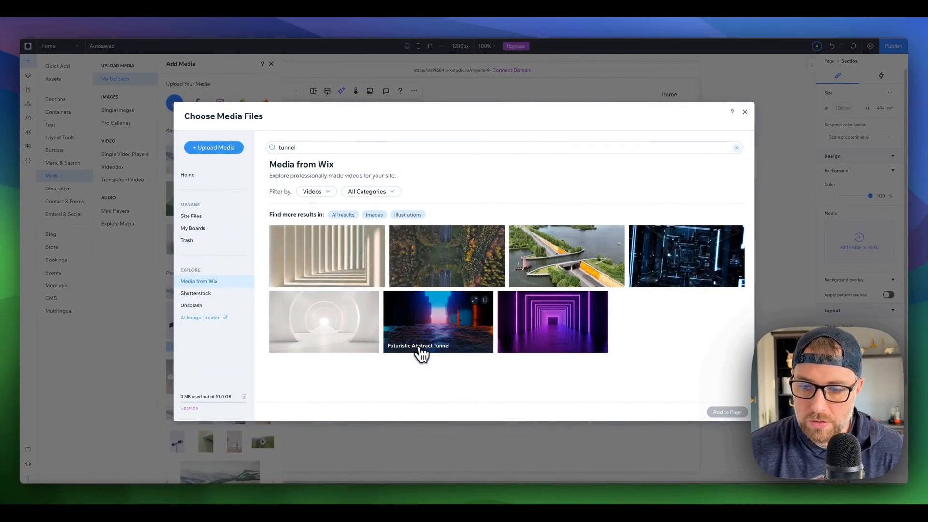
pyautogui.moveTo(439, 328)
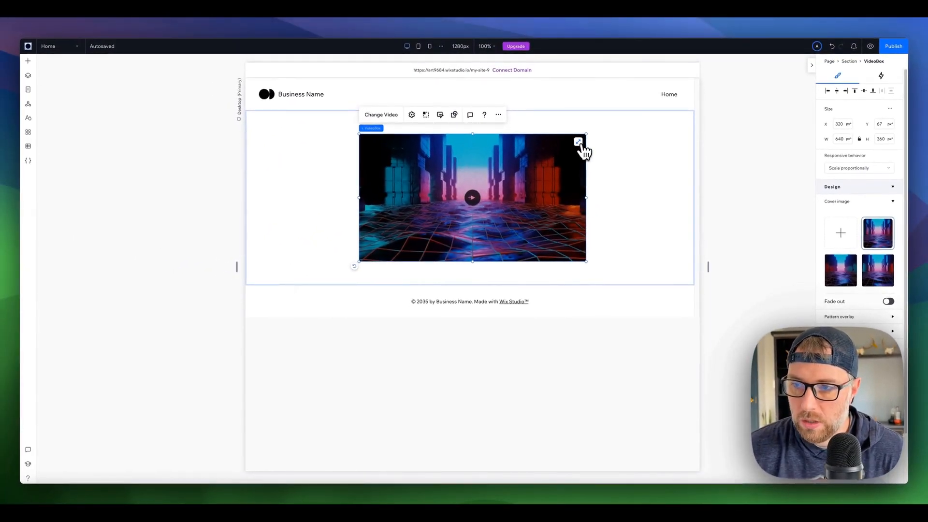
# Set the tunnel VideoBox's responsive behaviour to Stretch across the section, then preview the site.
pyautogui.click(580, 142)
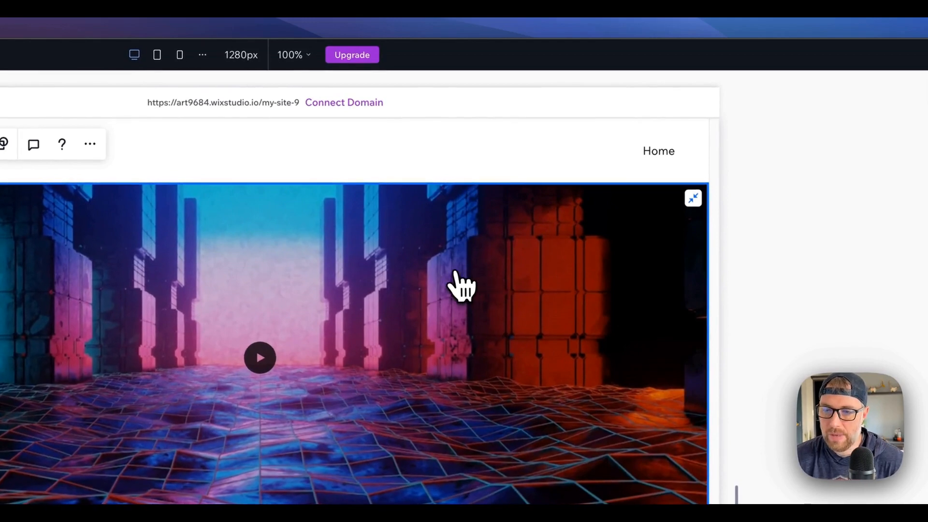
pyautogui.click(693, 198)
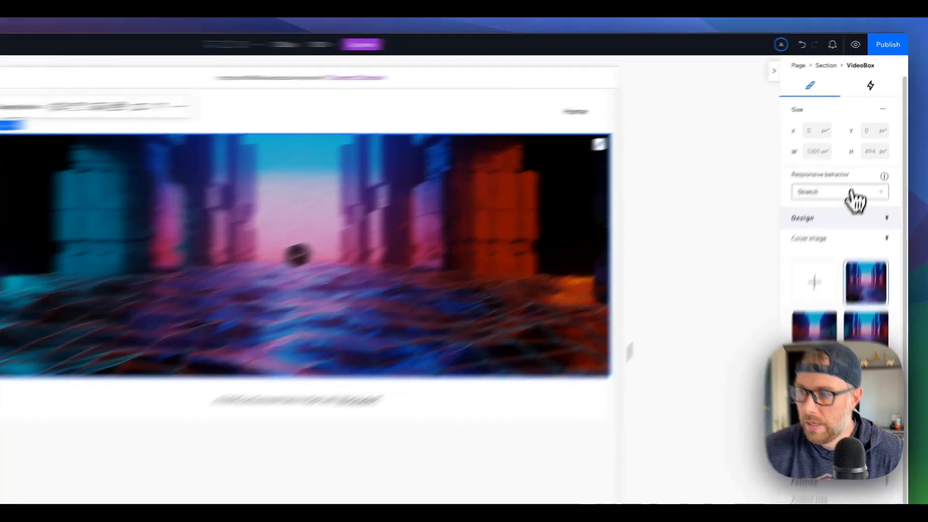
pyautogui.click(838, 191)
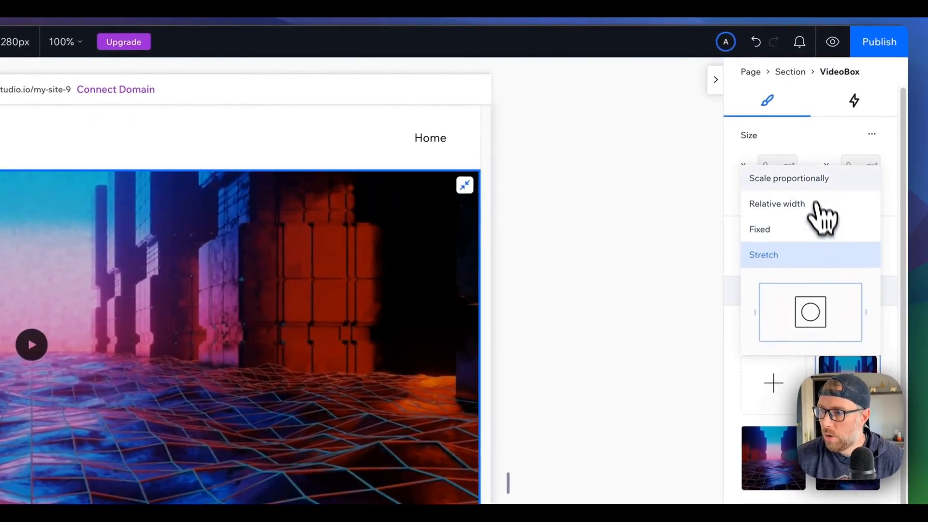
pyautogui.click(789, 178)
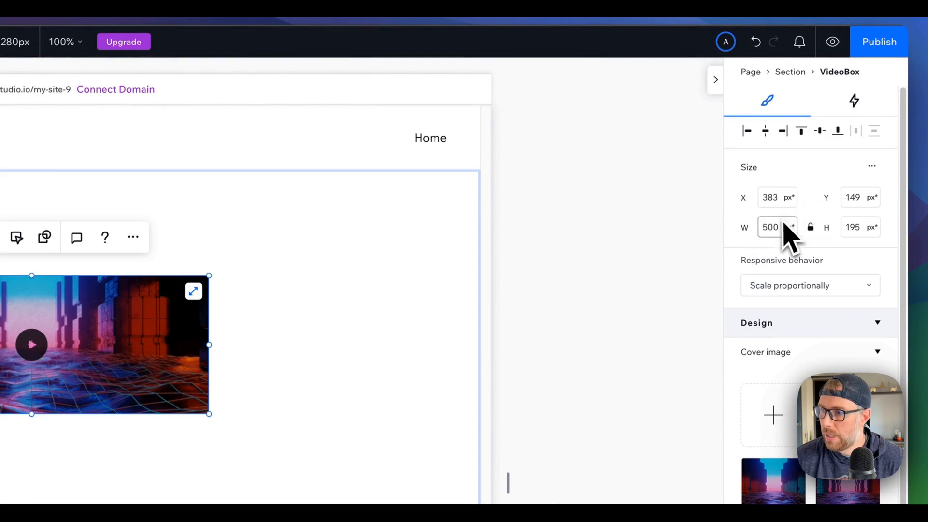
pyautogui.click(810, 285)
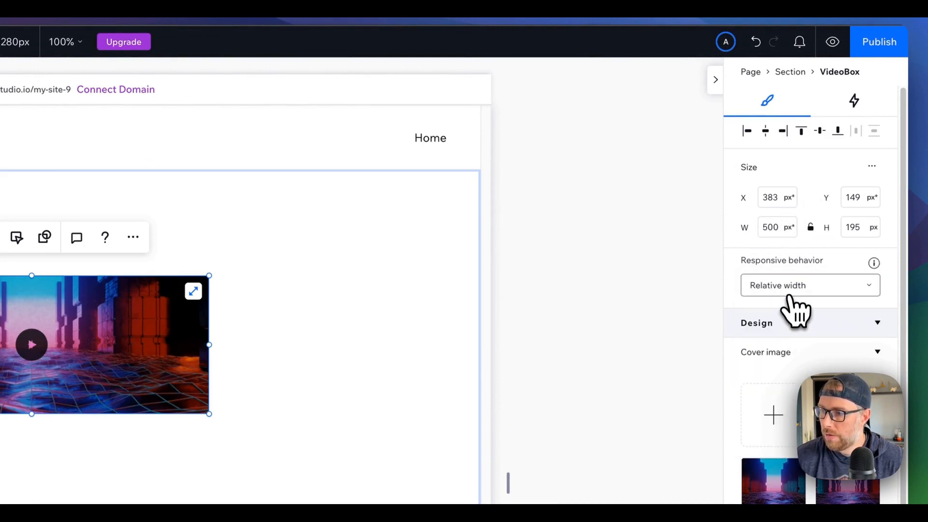
pyautogui.click(810, 285)
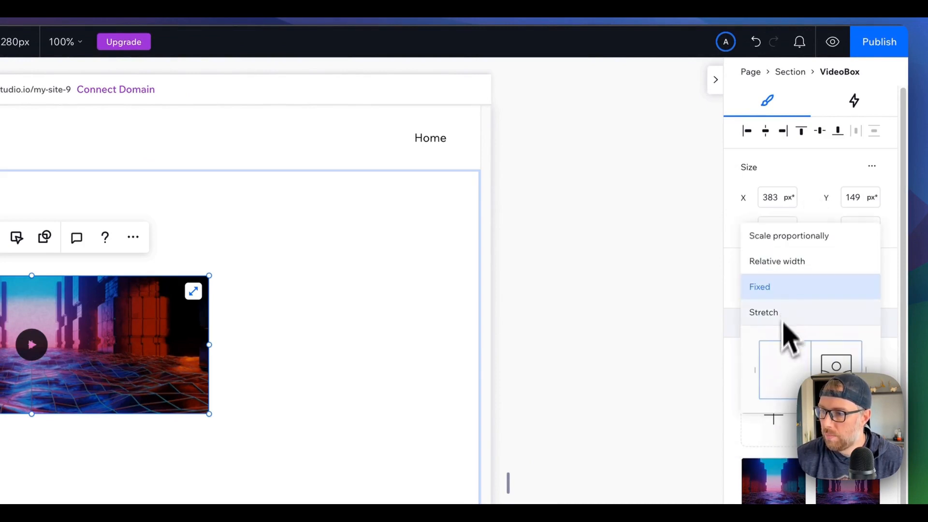
pyautogui.click(763, 312)
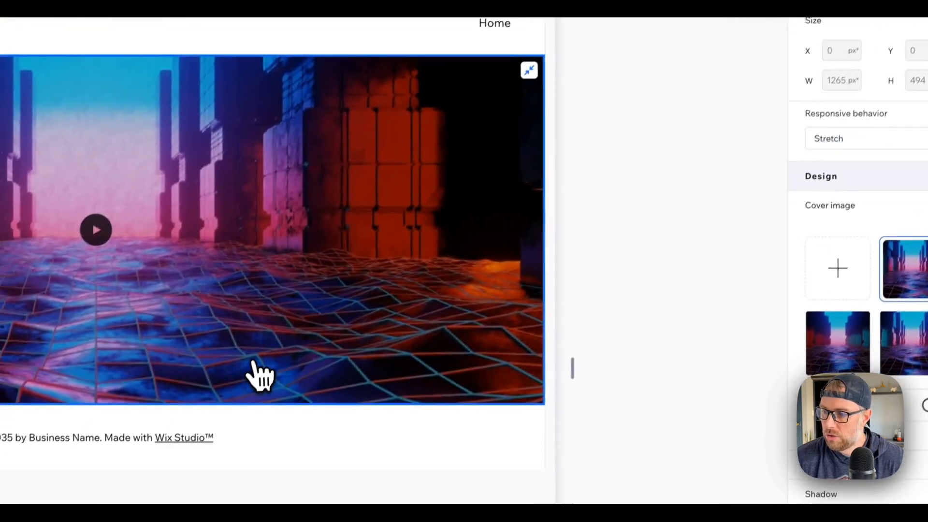
pyautogui.click(528, 70)
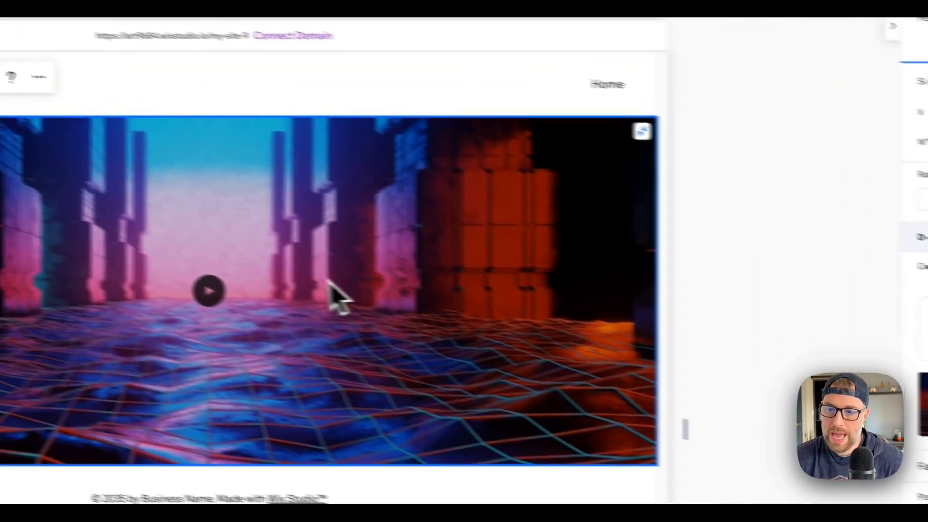
pyautogui.click(209, 290)
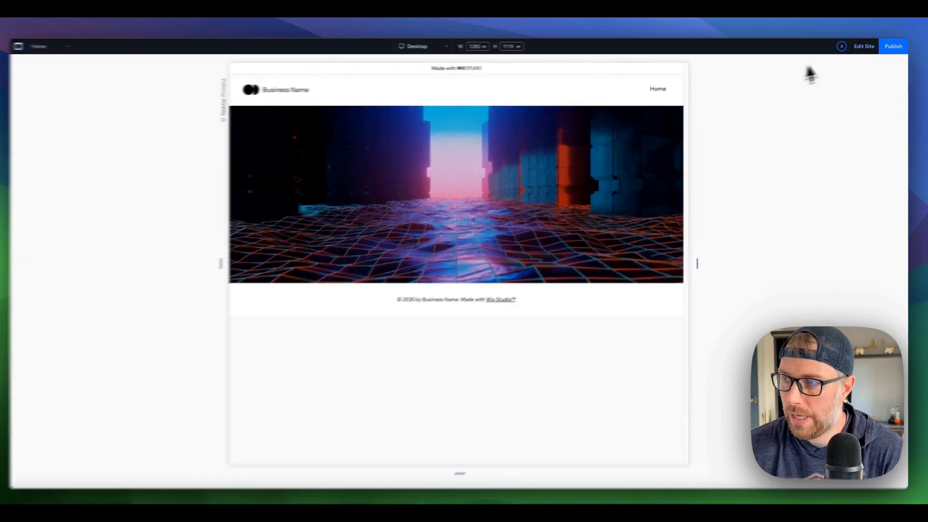
# Back in the editor, add a large 'Welcome to the future' heading over the video.
pyautogui.click(864, 46)
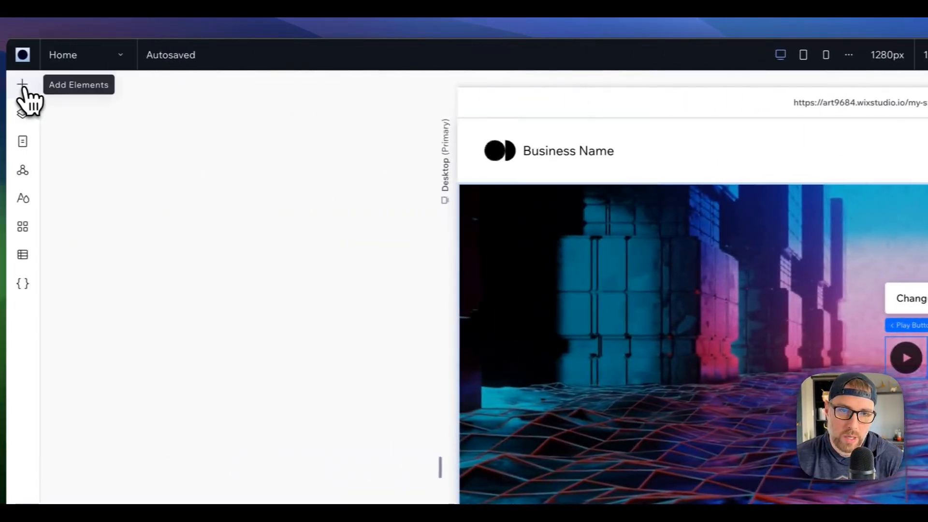
pyautogui.click(23, 84)
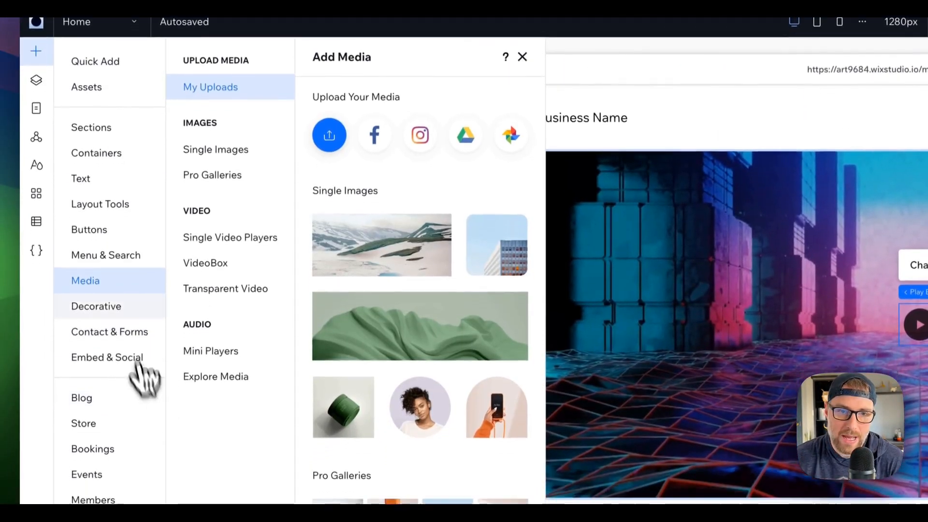
pyautogui.click(81, 175)
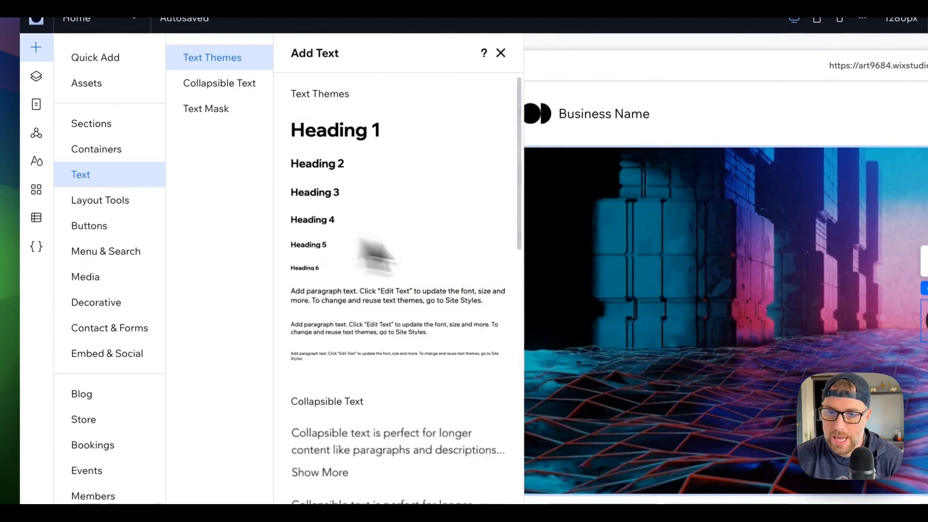
pyautogui.click(335, 130)
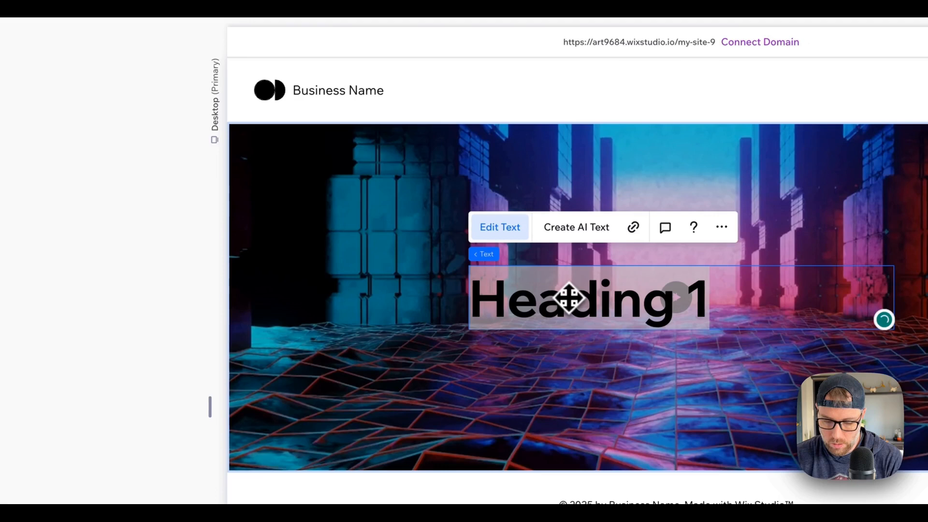
pyautogui.moveTo(548, 264)
pyautogui.write('Welcome to the future')
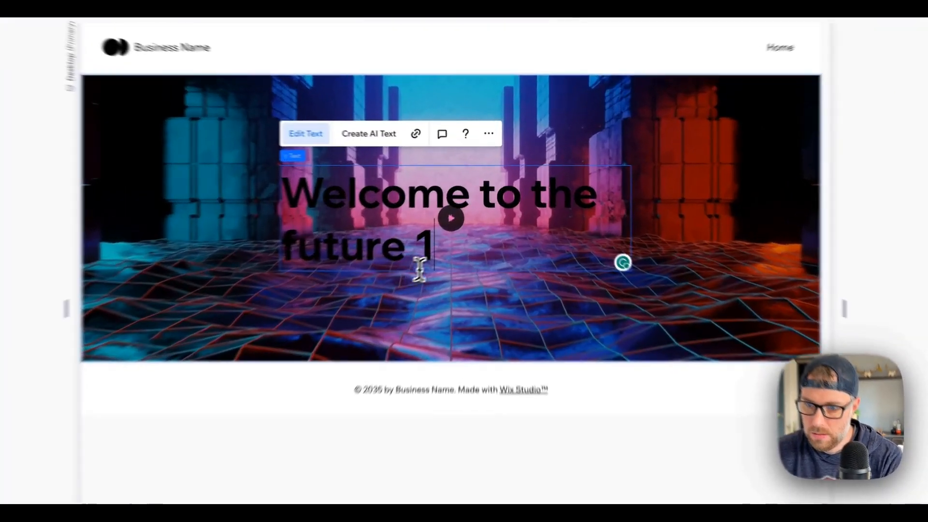
pyautogui.click(871, 210)
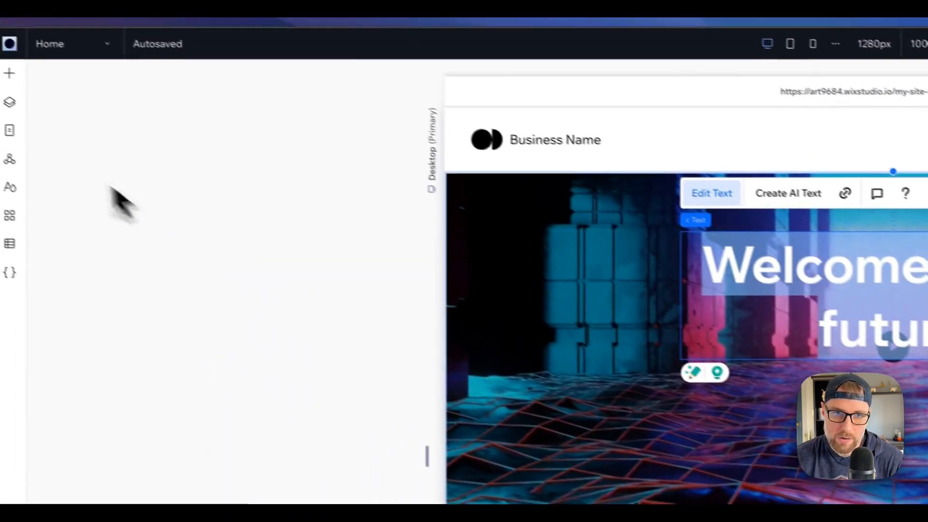
# Add the Send button below the heading, keeping text and icon, labelled 'Register'.
pyautogui.click(33, 83)
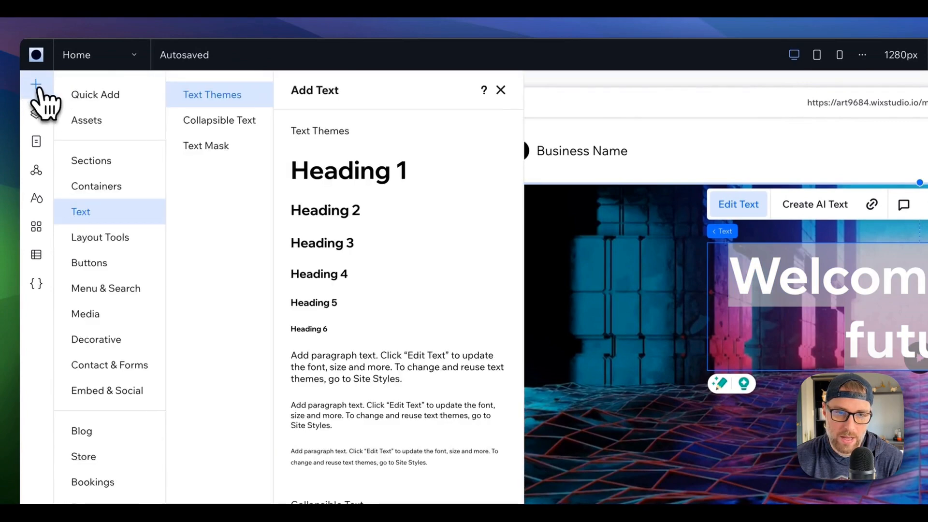
pyautogui.click(89, 263)
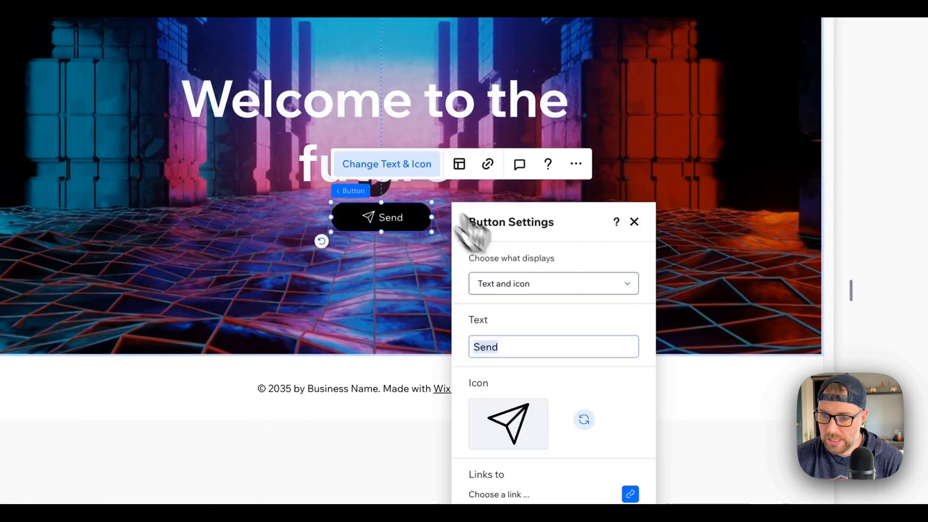
pyautogui.click(553, 283)
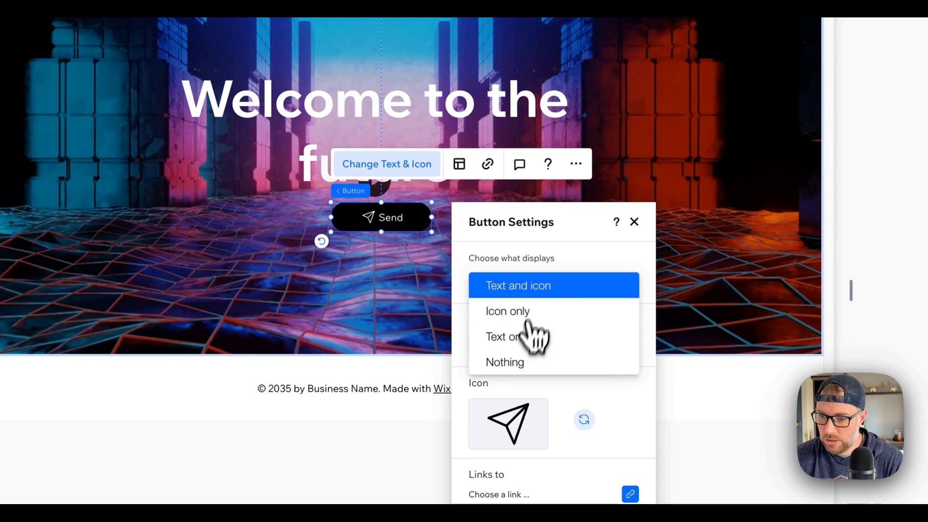
pyautogui.click(518, 285)
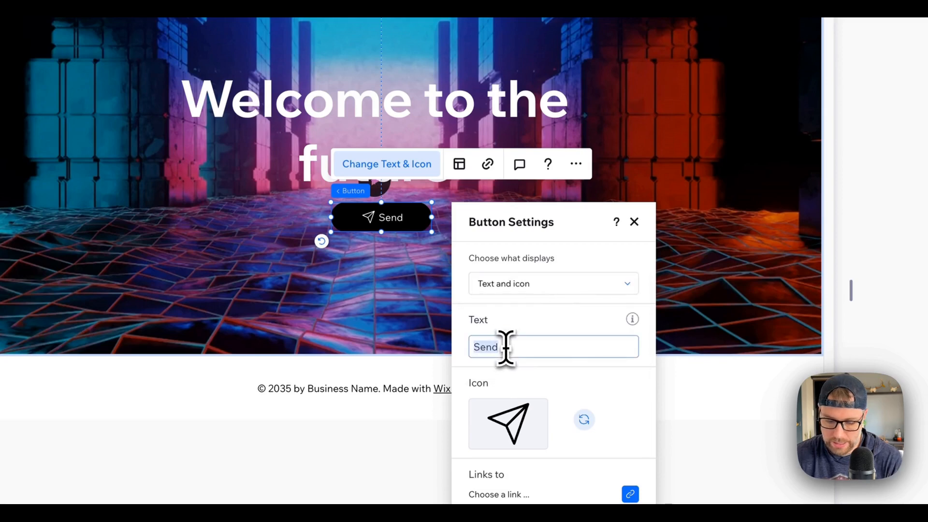
pyautogui.write('Regu')
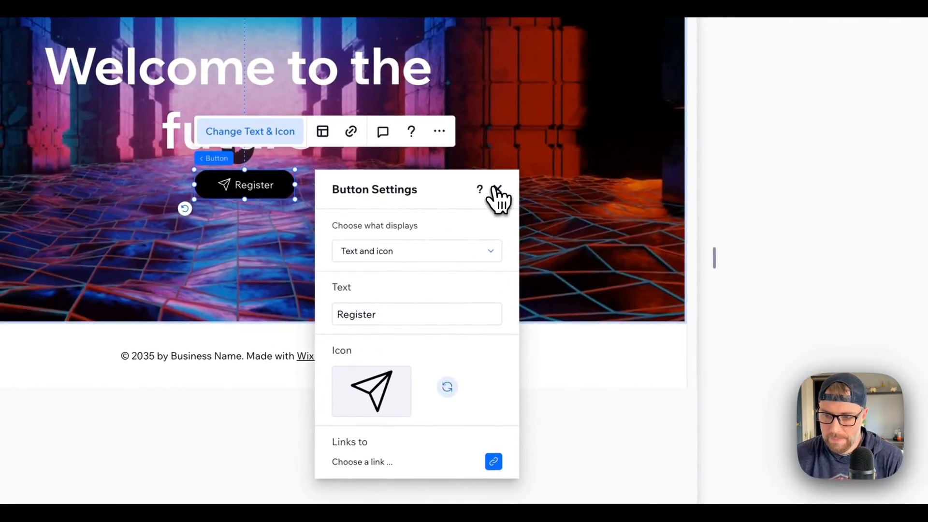
pyautogui.click(499, 193)
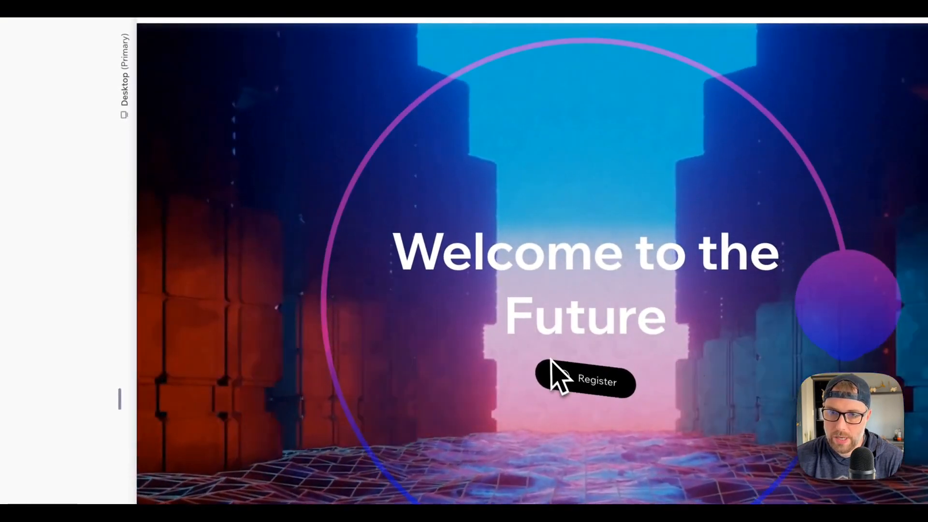
# Add a looping Spin animation to the Register button.
pyautogui.click(585, 382)
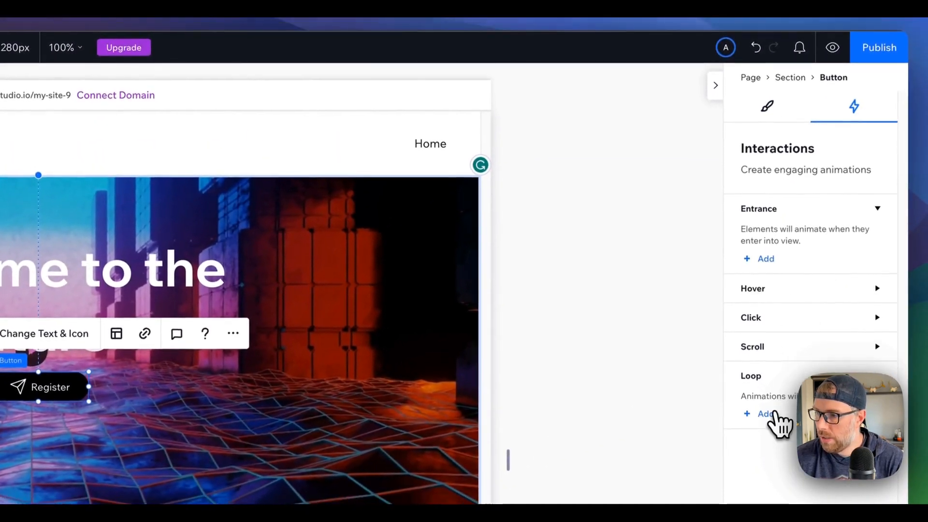
pyautogui.click(765, 414)
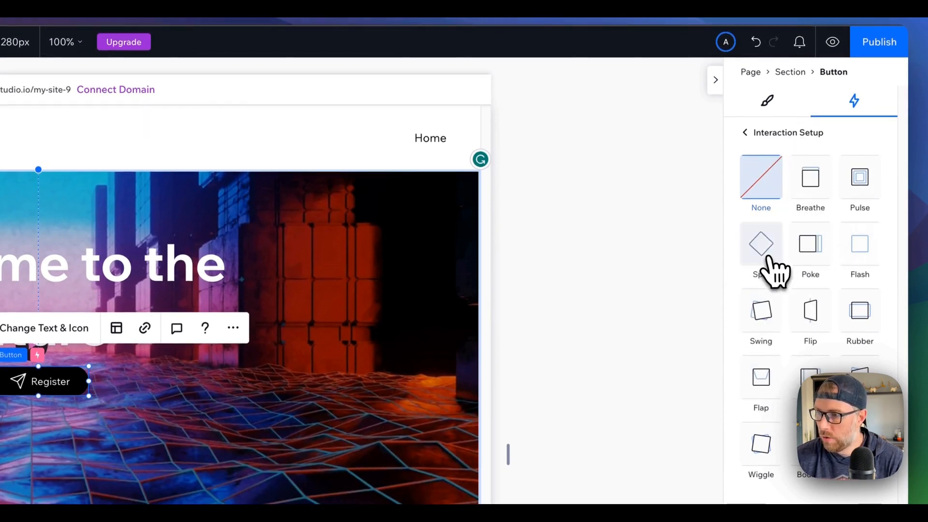
pyautogui.click(760, 243)
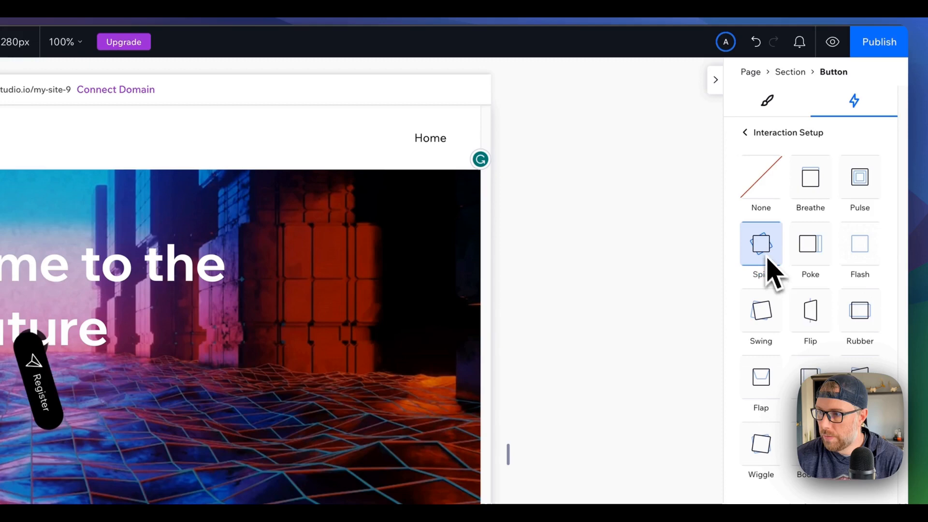
pyautogui.click(811, 244)
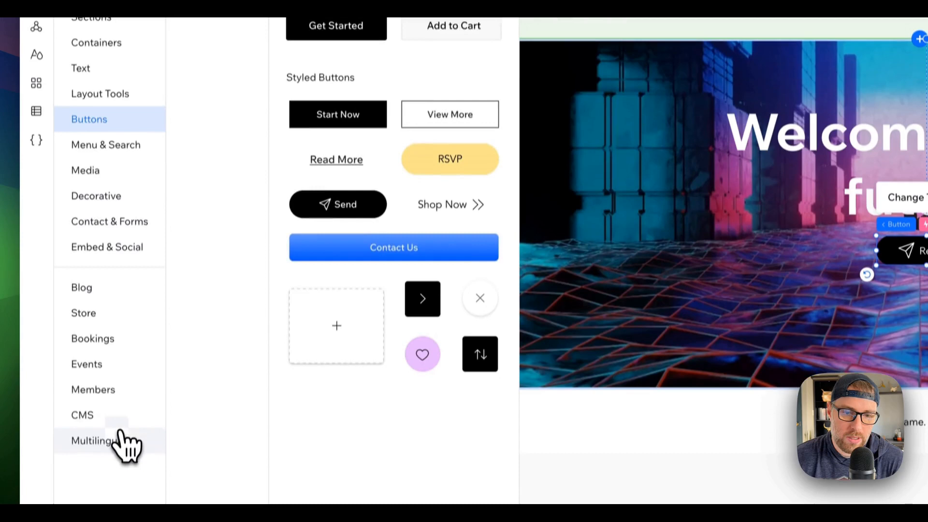
# Add a Lottie Animation element from Embed & Social and open its settings.
pyautogui.click(108, 229)
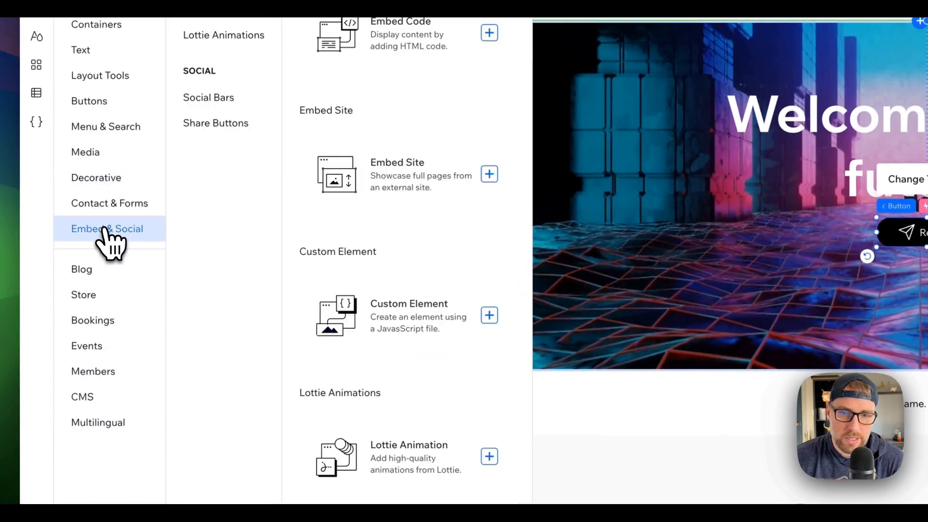
pyautogui.scroll(-3)
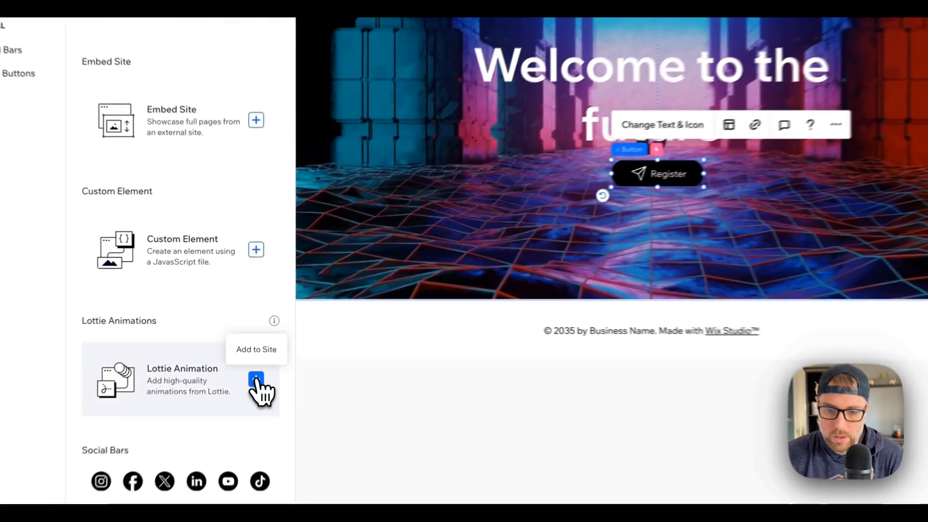
pyautogui.click(256, 379)
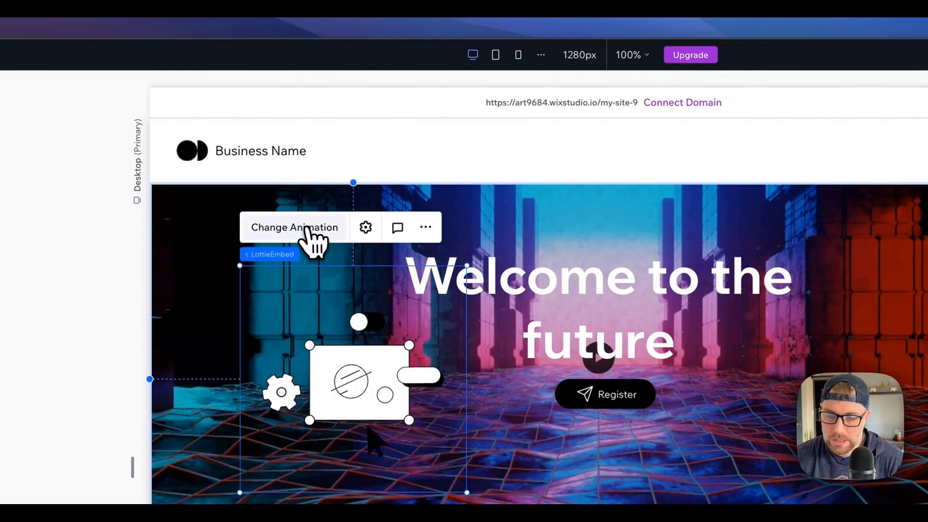
pyautogui.click(365, 227)
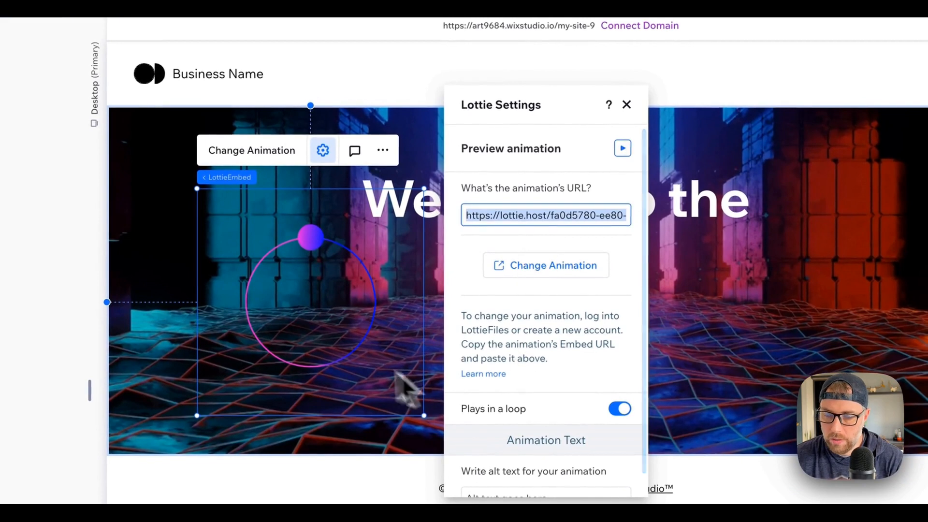
pyautogui.moveTo(341, 275)
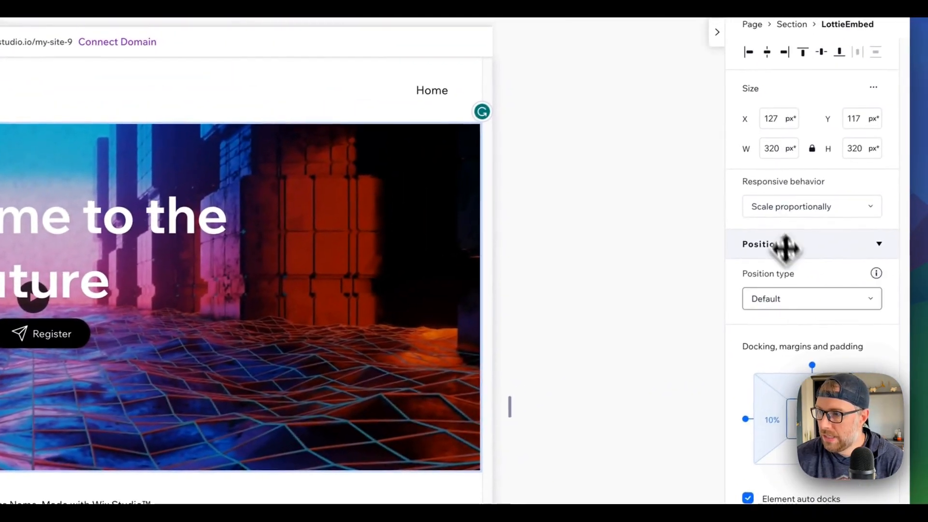
# Set the Lottie circle animation's opacity to 50 in the Adjust section.
pyautogui.scroll(-3)
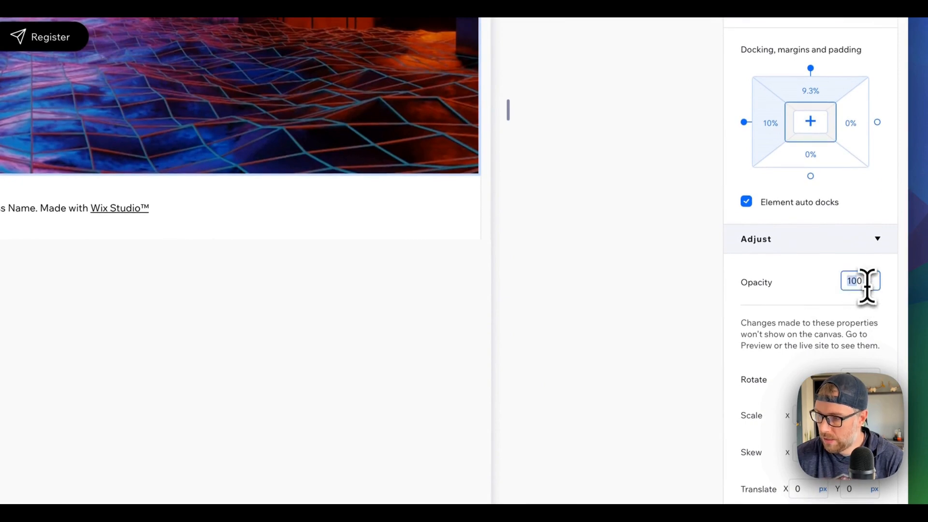
pyautogui.write('50')
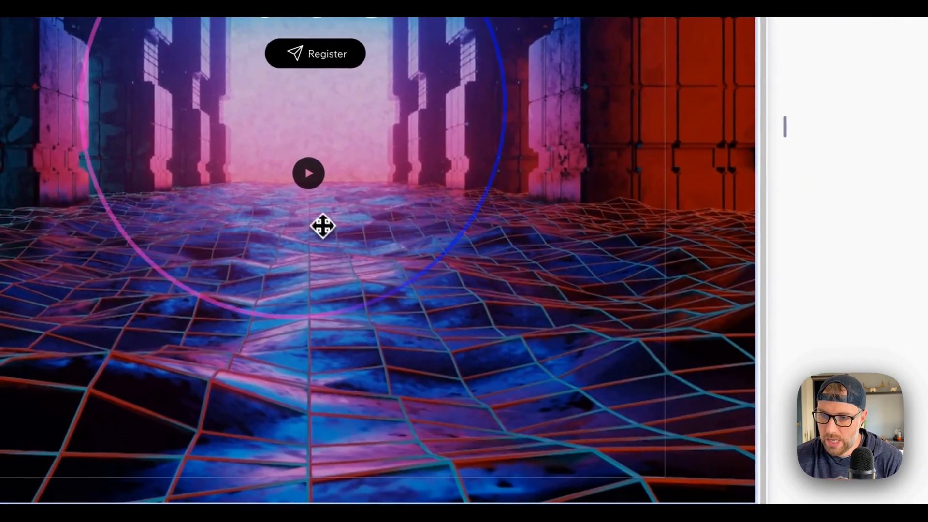
pyautogui.scroll(-3)
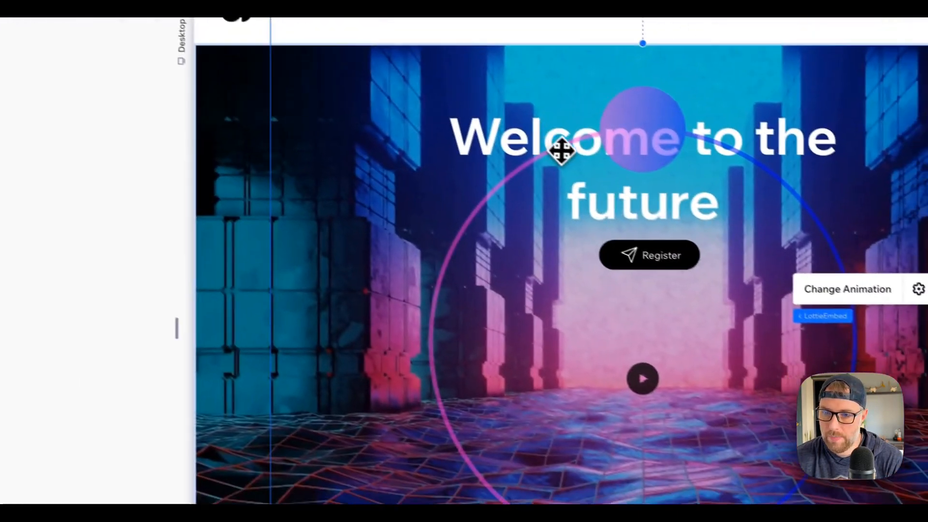
# Send the circle animation backward behind the heading, then select the Register button.
pyautogui.rightClick(559, 151)
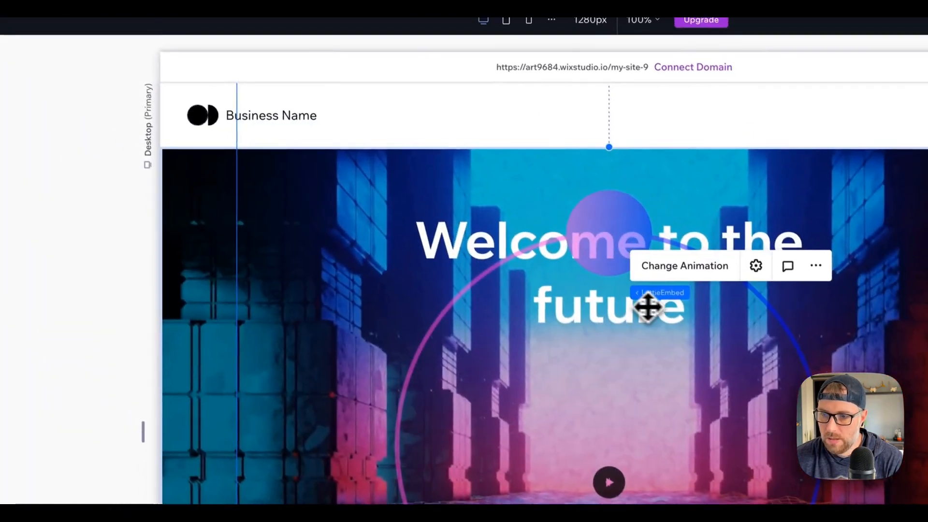
pyautogui.scroll(-3)
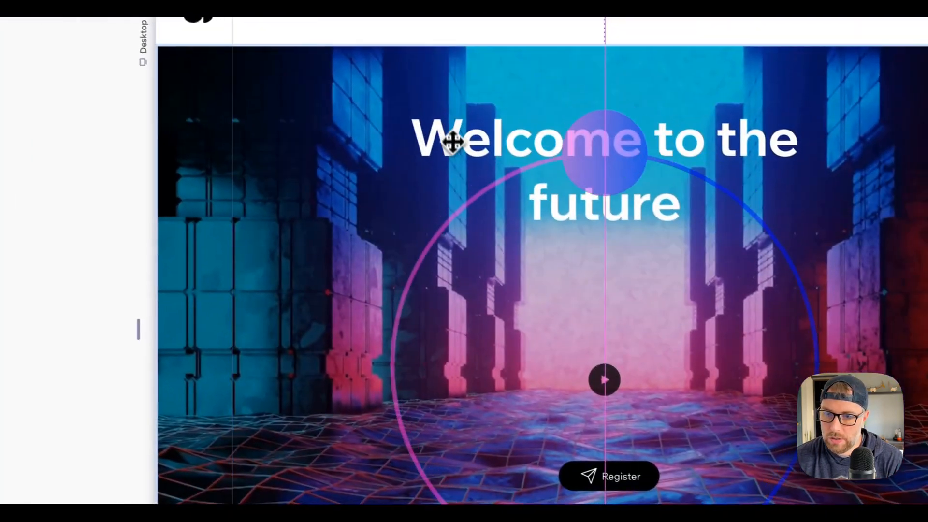
pyautogui.rightClick(453, 143)
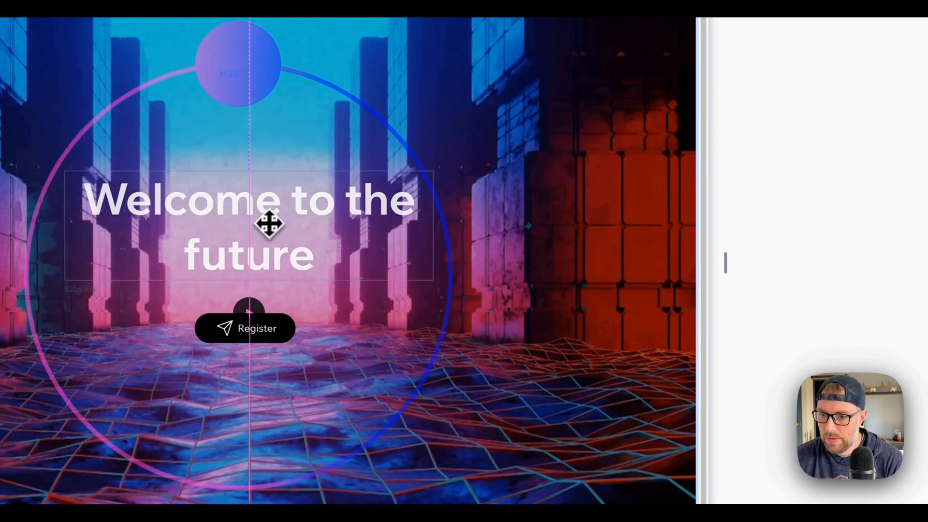
pyautogui.click(245, 328)
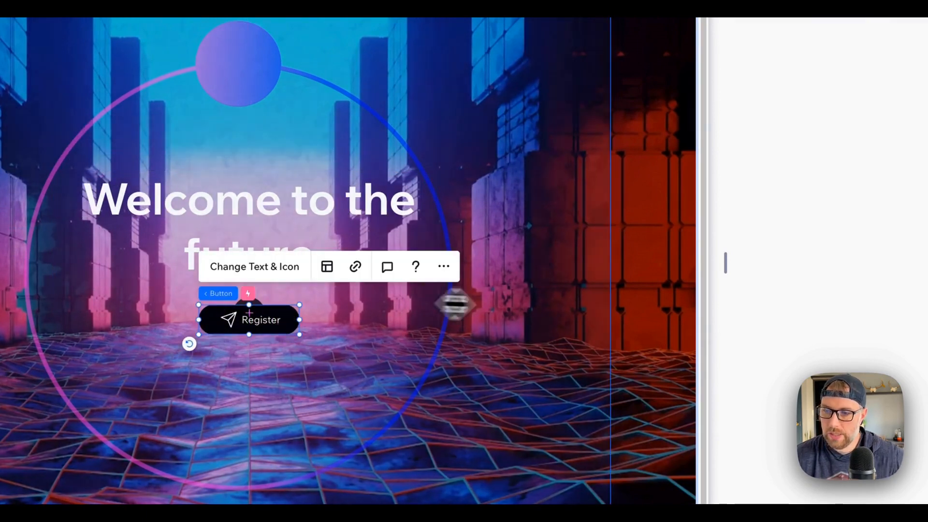